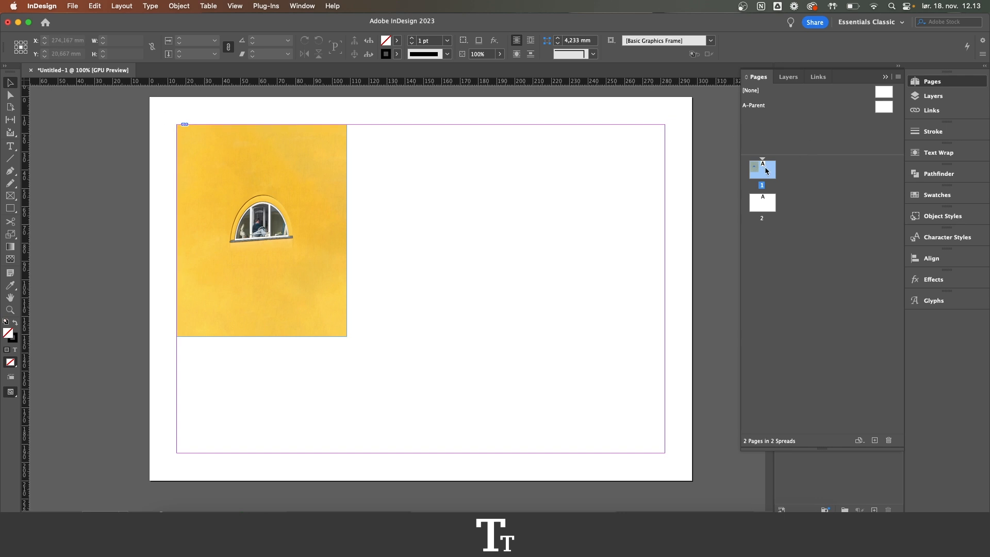
Copy the yellow window image on page 1 with Cmd+C.
click(261, 230)
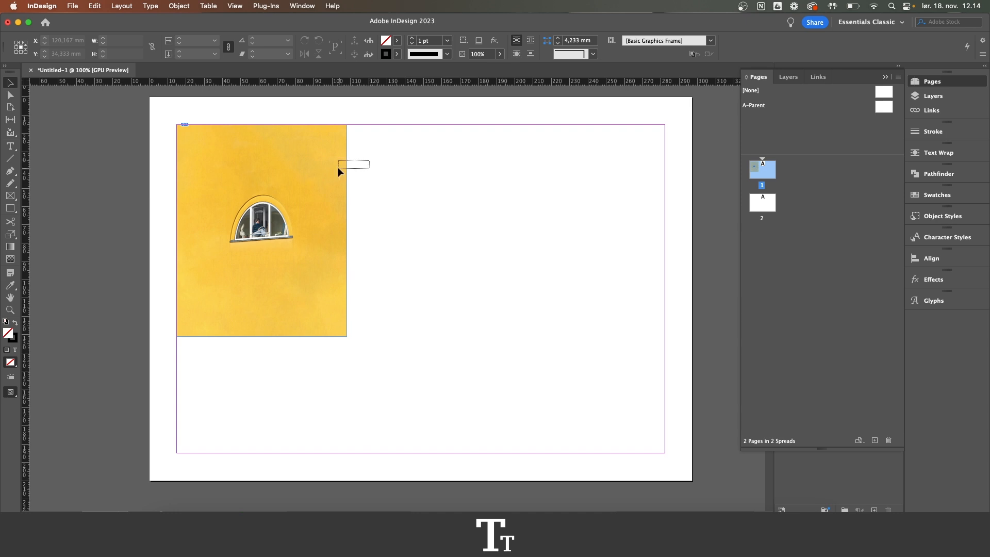
click(261, 230)
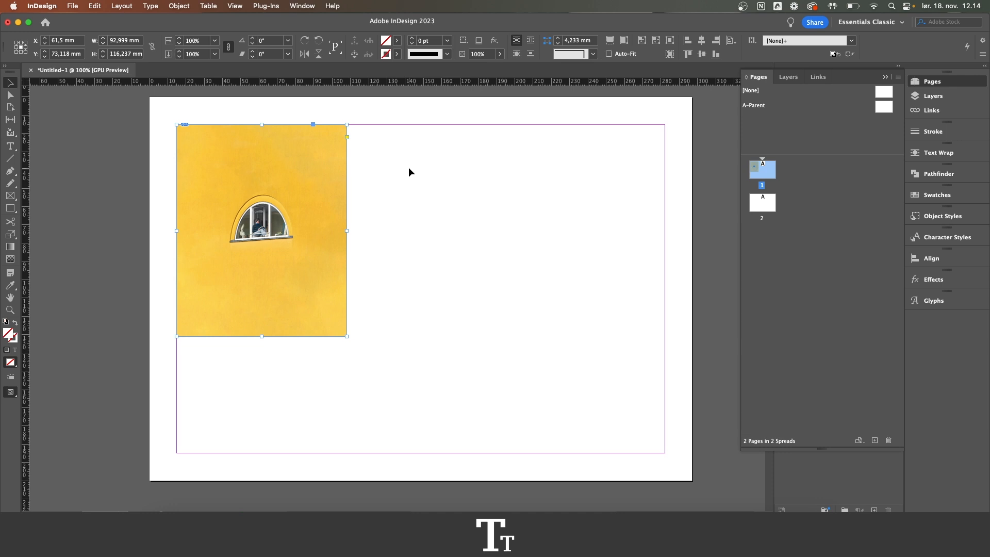
key(cmd+c)
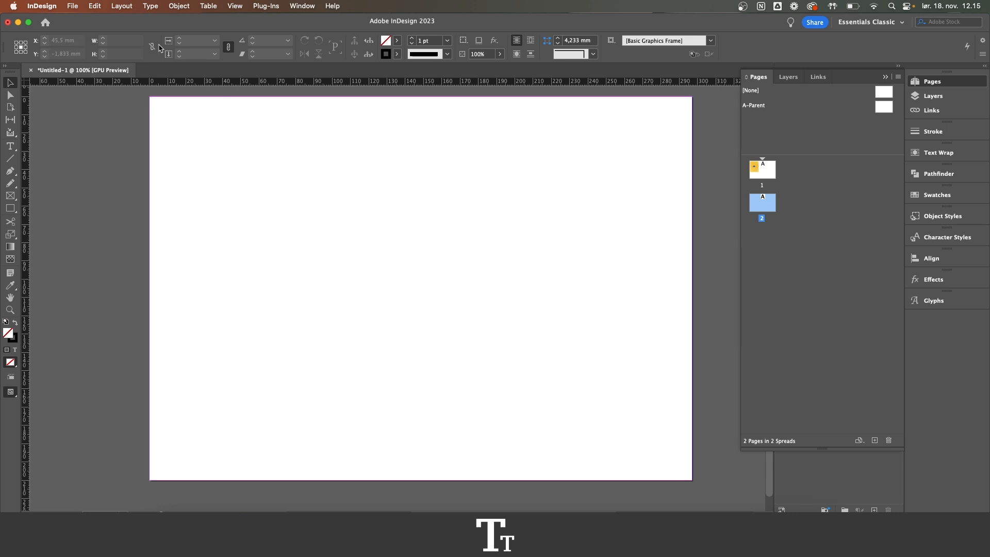
Paste the image in place on page 2 via Edit > Paste in Place, then deselect it.
click(94, 7)
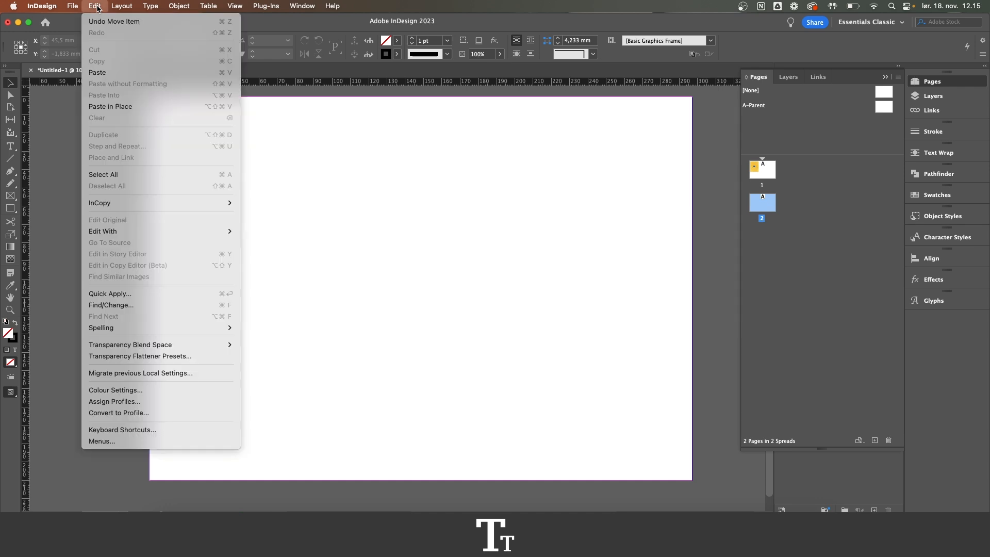
mouse_move(110, 106)
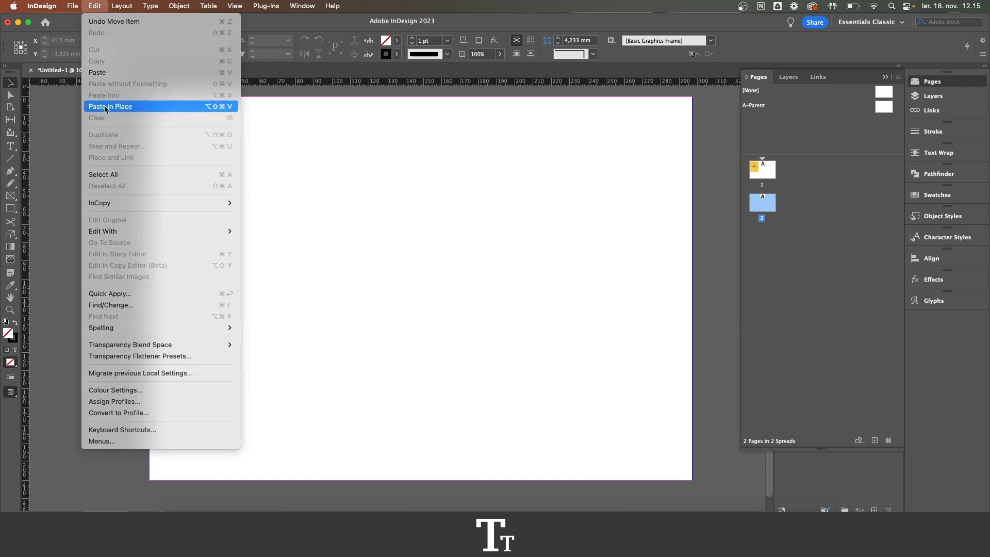
mouse_move(216, 108)
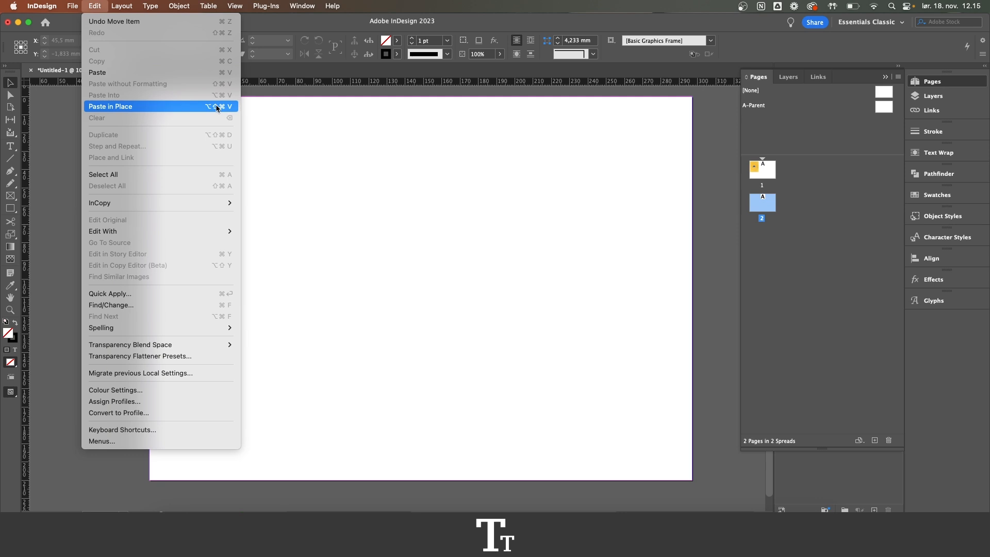
mouse_move(223, 110)
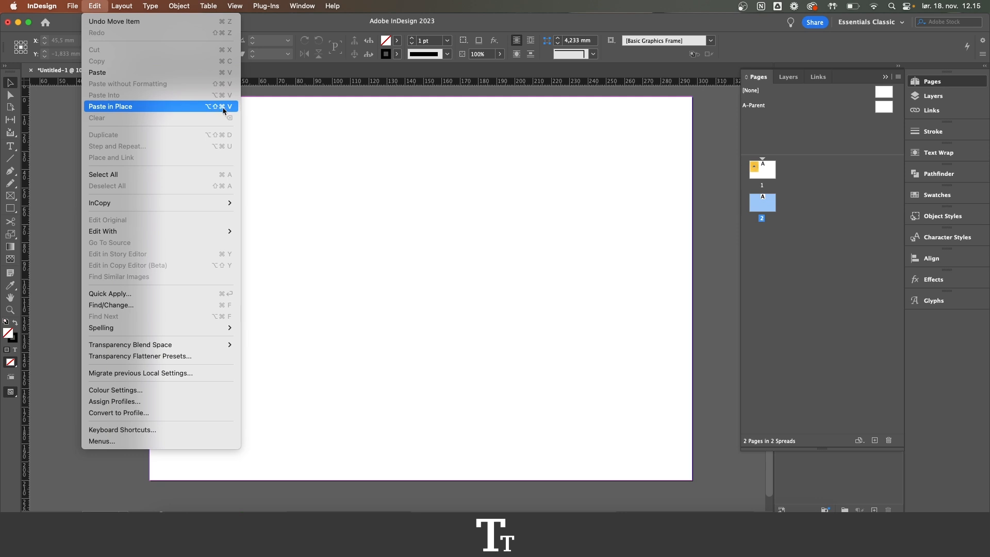
mouse_move(152, 108)
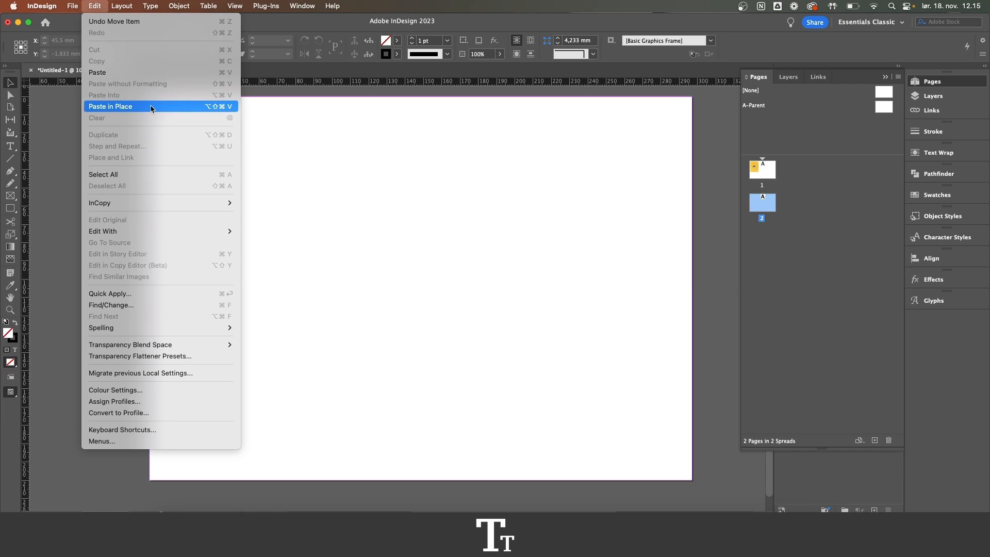
click(110, 106)
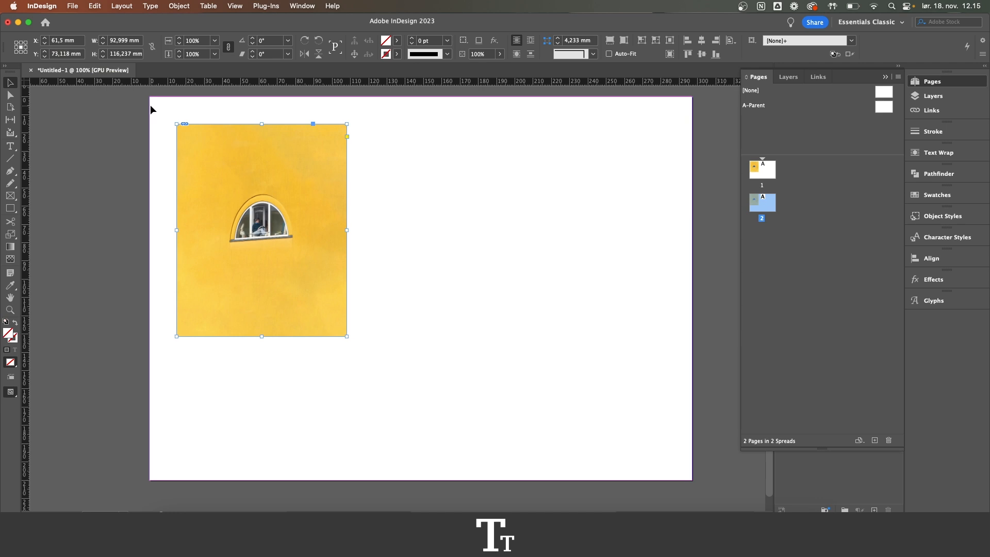
click(177, 414)
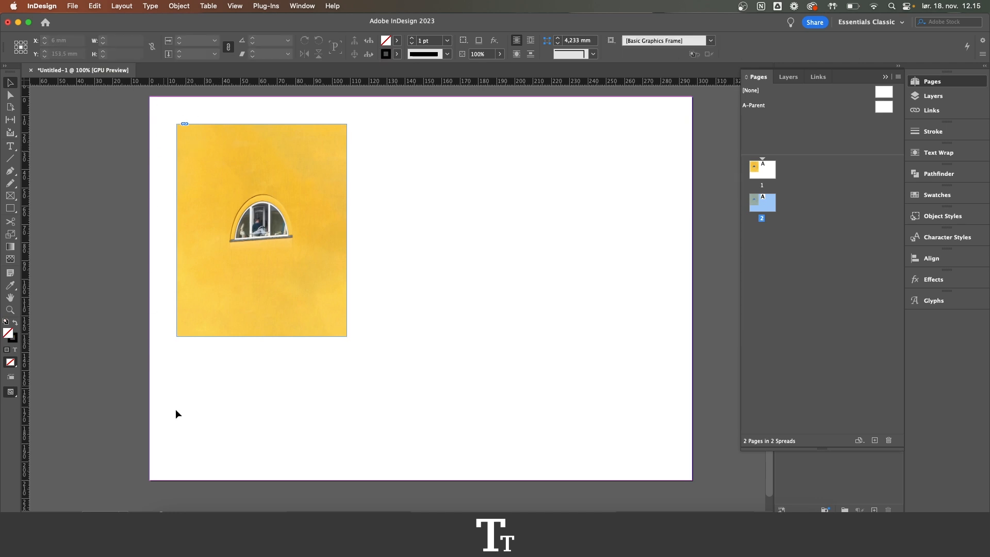